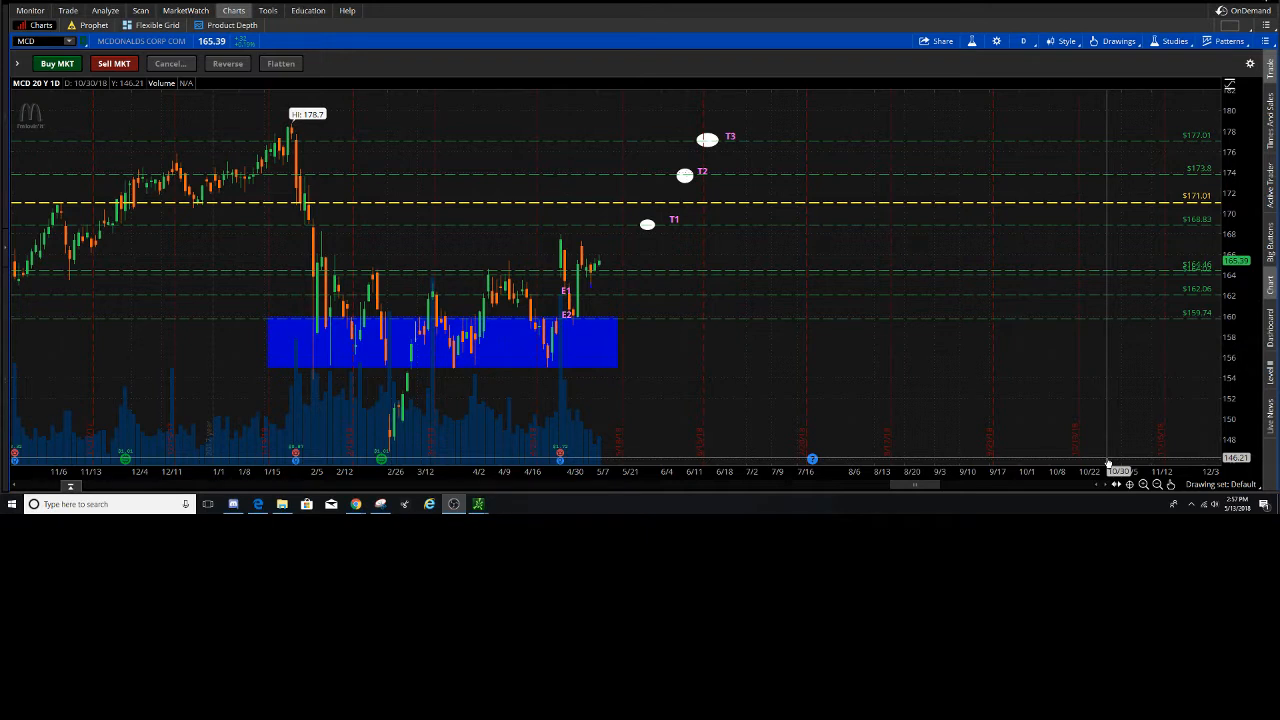
pyautogui.moveTo(812, 464)
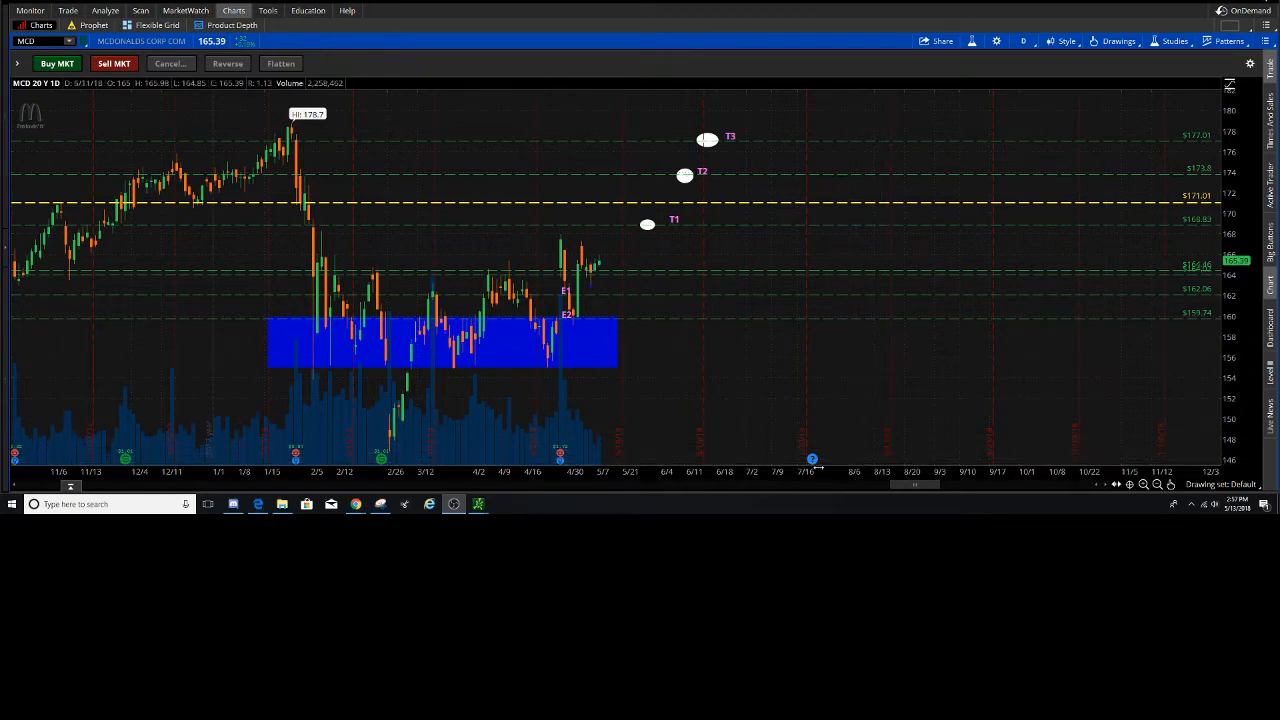
pyautogui.moveTo(812, 460)
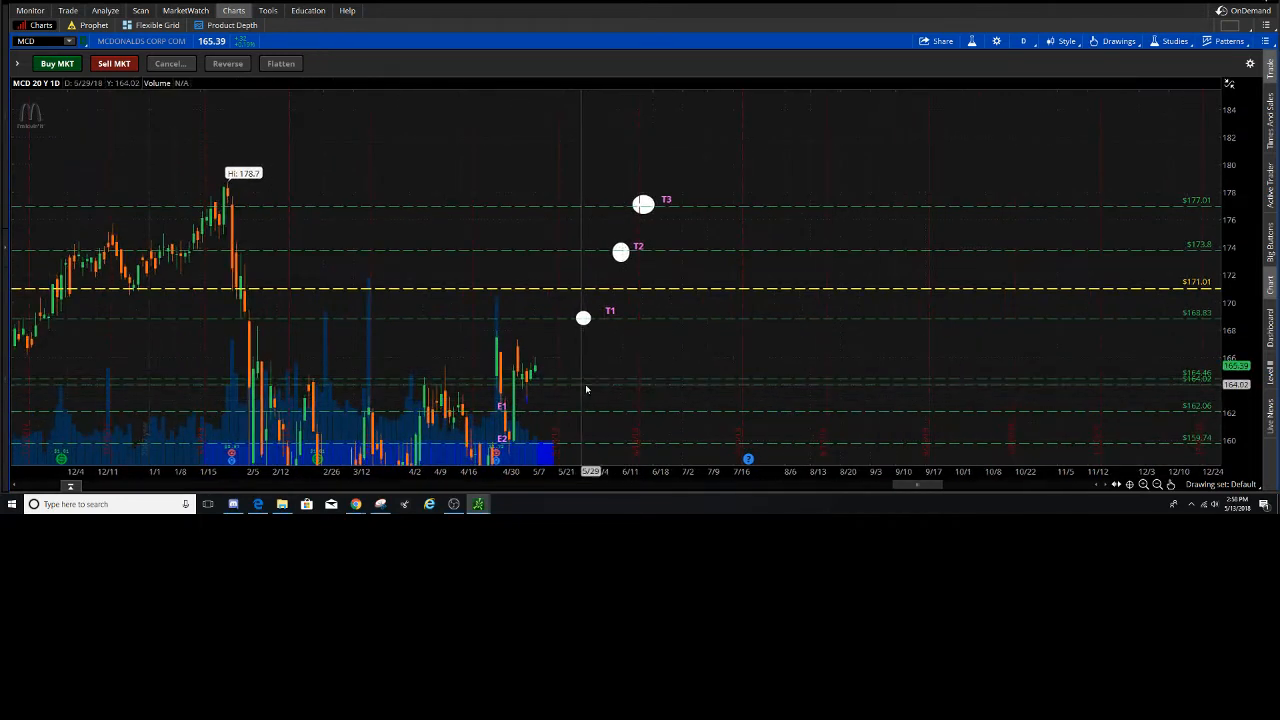
pyautogui.moveTo(572, 364)
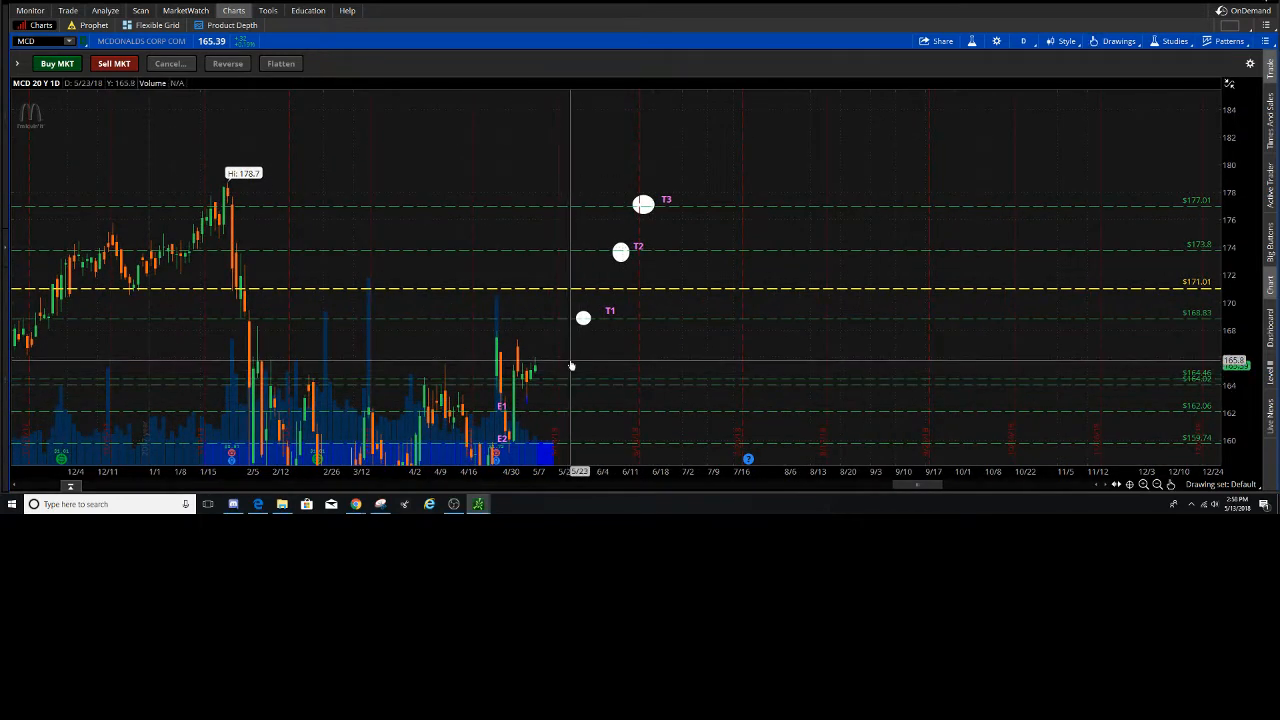
pyautogui.moveTo(568, 376)
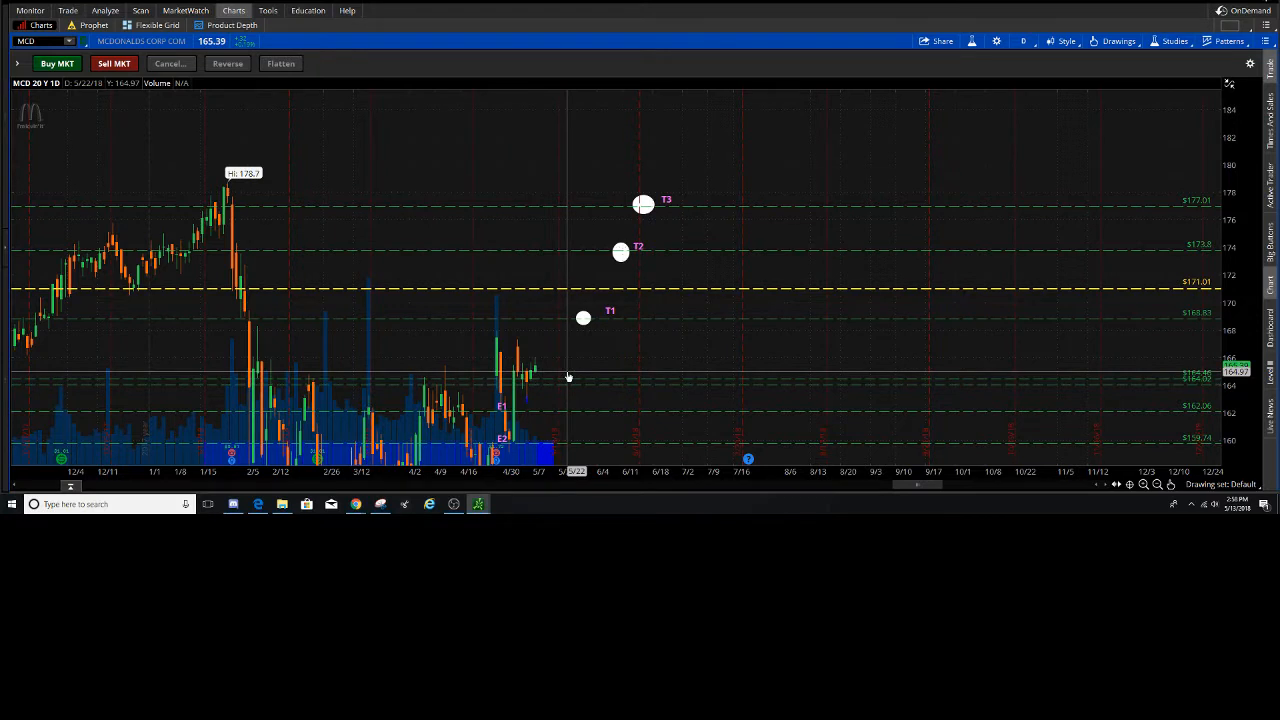
pyautogui.moveTo(588, 354)
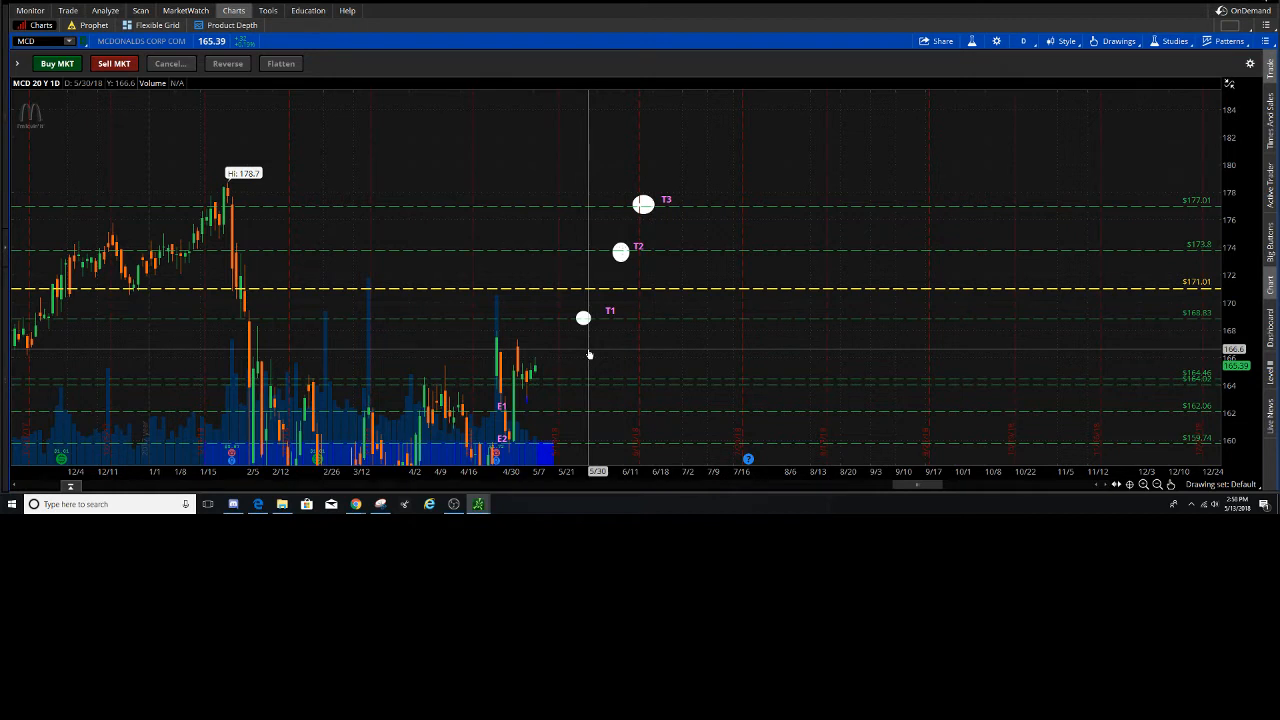
pyautogui.moveTo(518, 232)
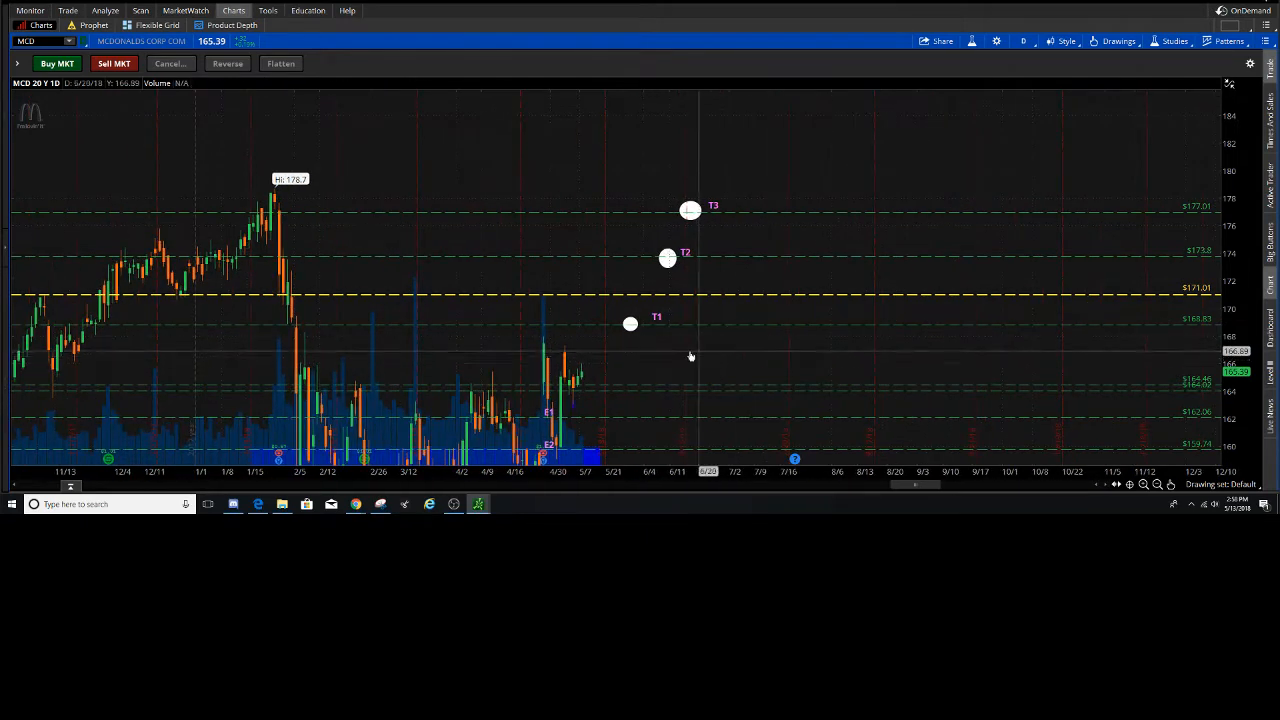
pyautogui.moveTo(730, 300)
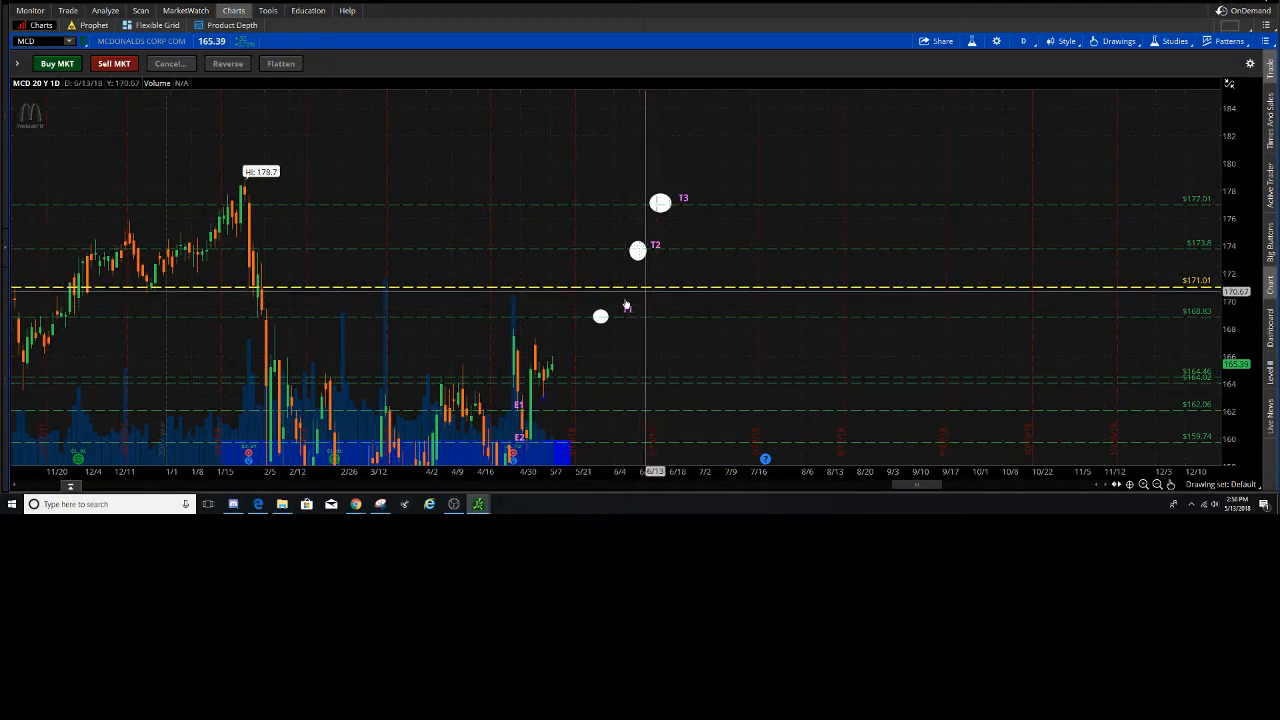
pyautogui.moveTo(726, 298)
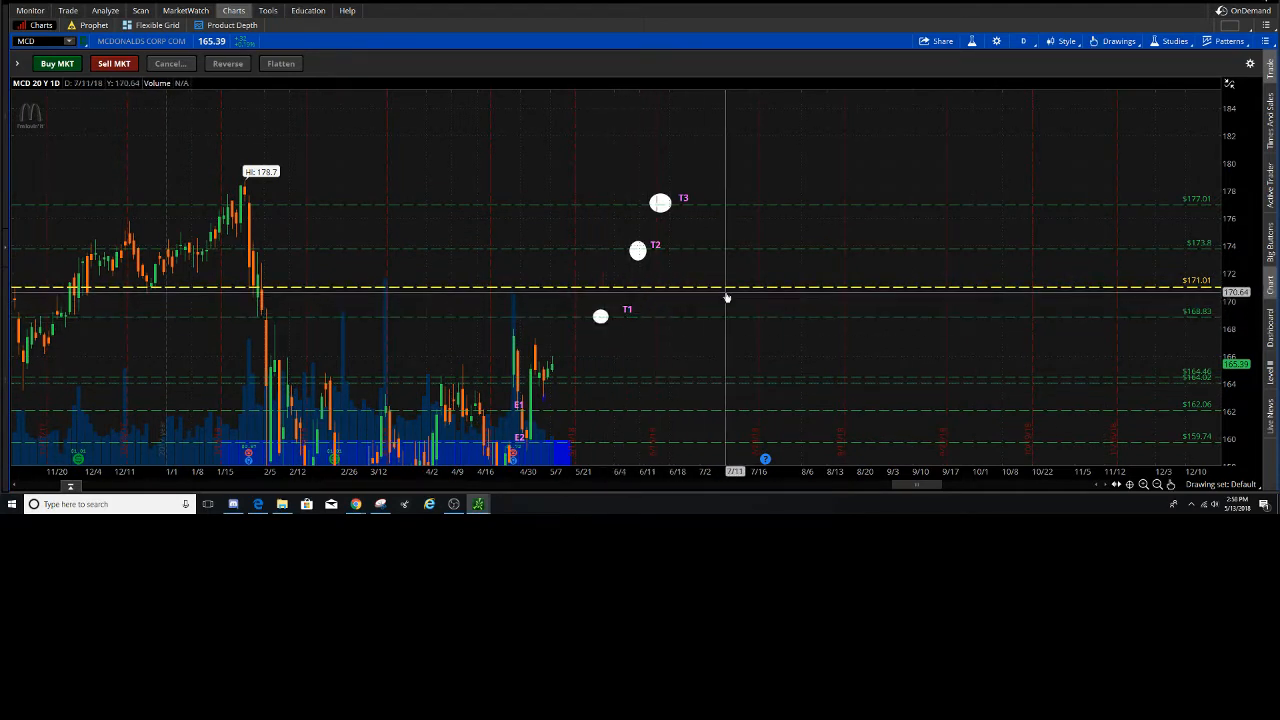
pyautogui.moveTo(726, 296)
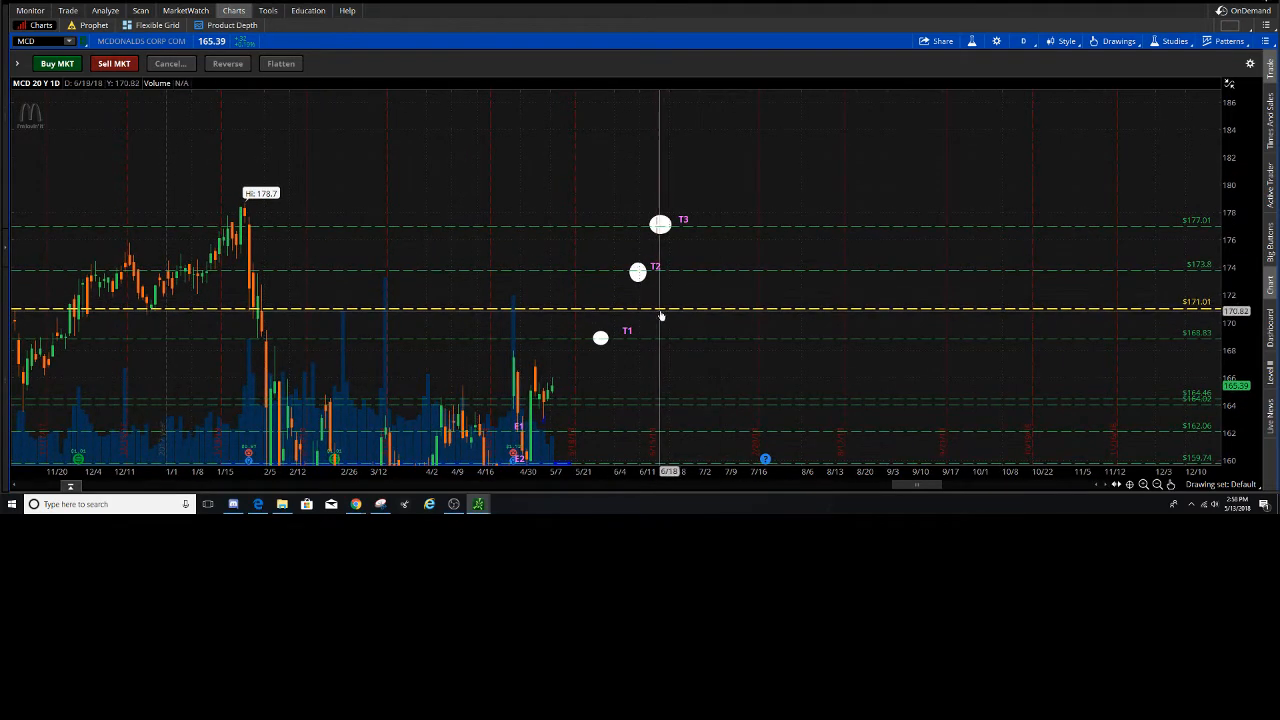
pyautogui.moveTo(686, 300)
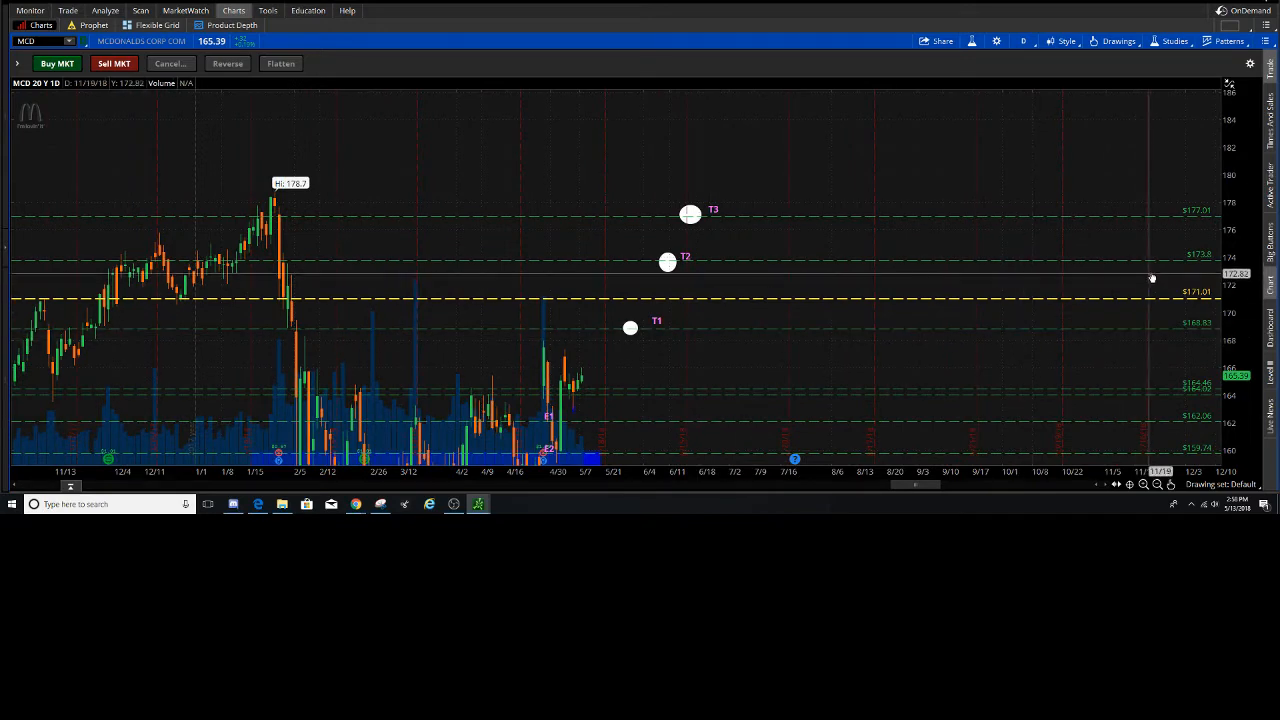
pyautogui.moveTo(688, 236)
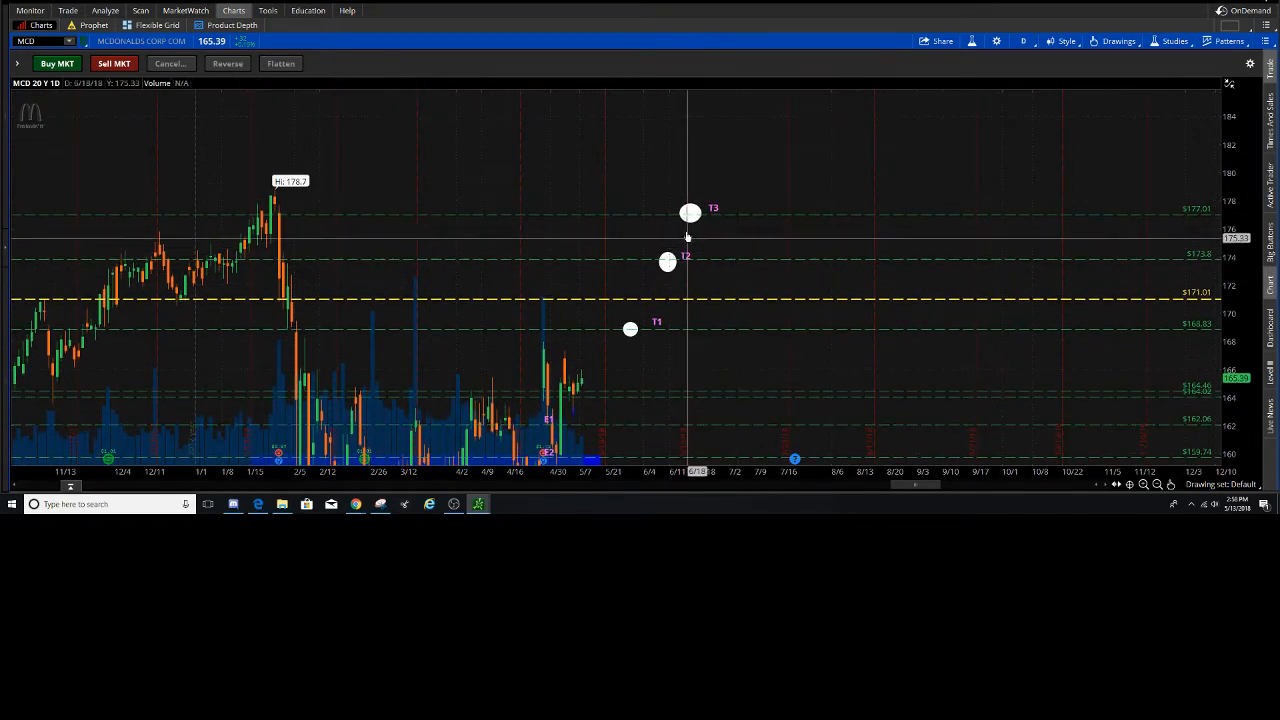
pyautogui.moveTo(704, 228)
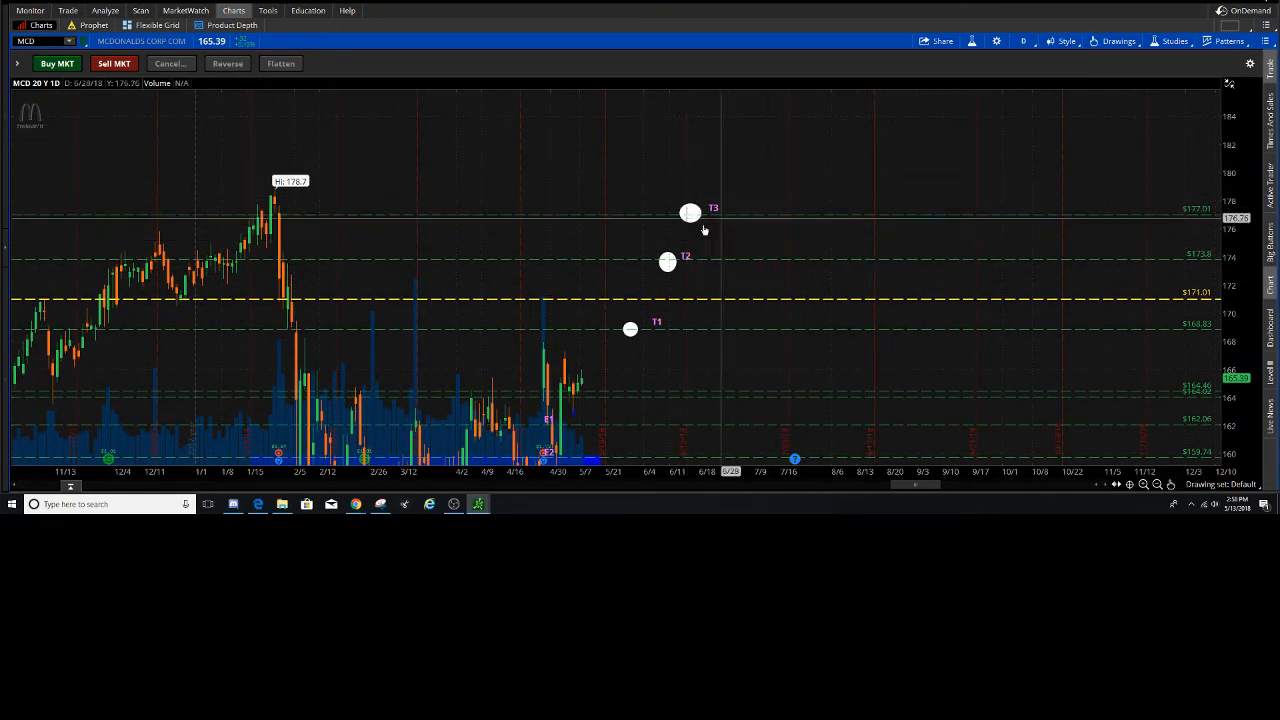
pyautogui.moveTo(784, 292)
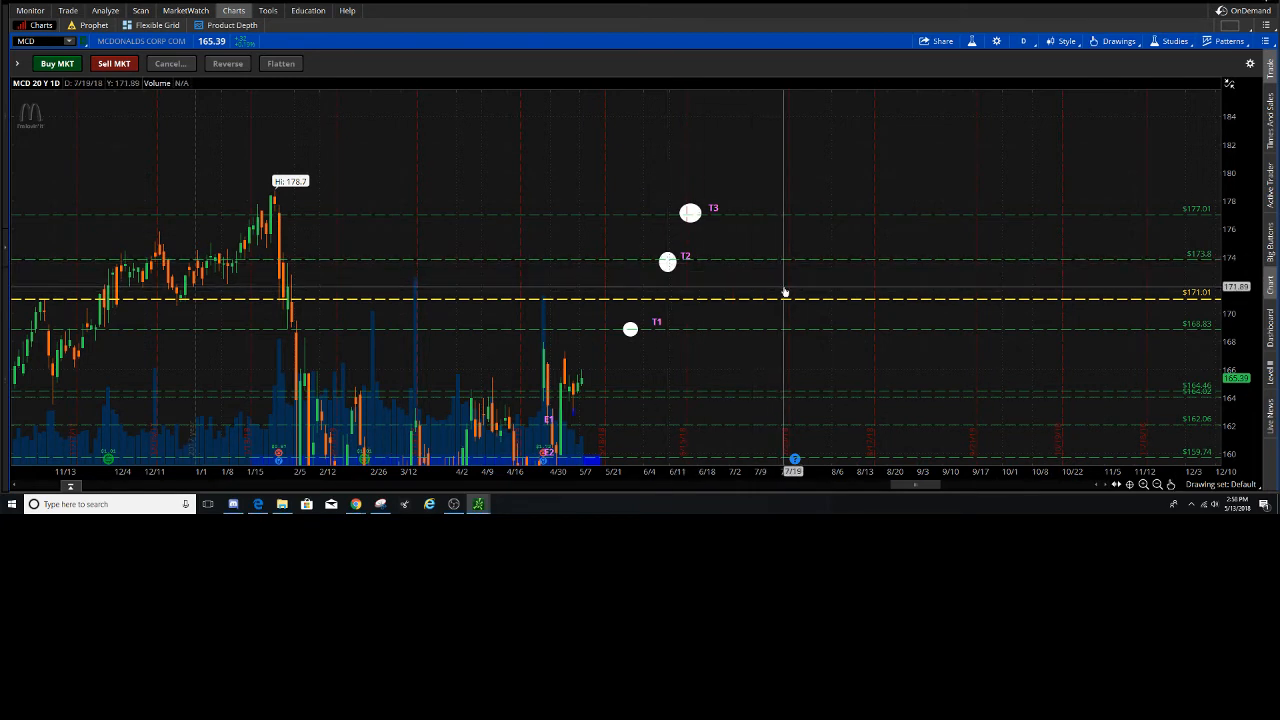
pyautogui.moveTo(712, 218)
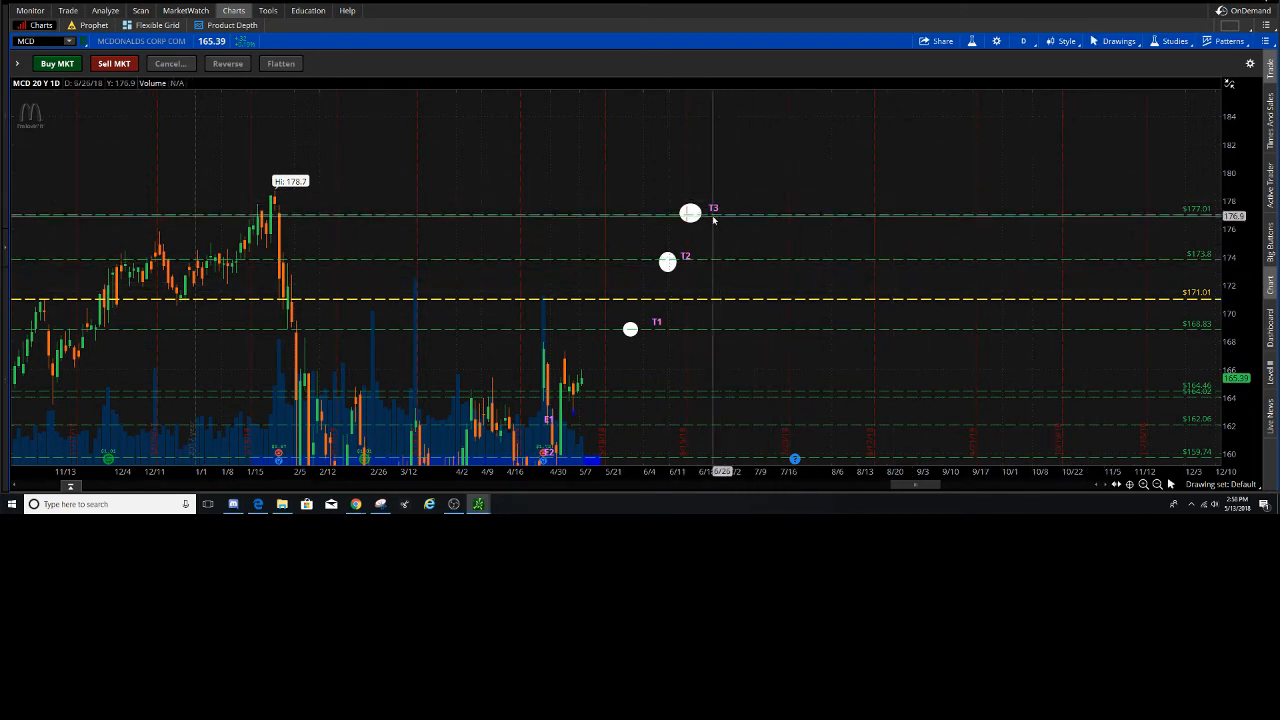
pyautogui.moveTo(716, 216)
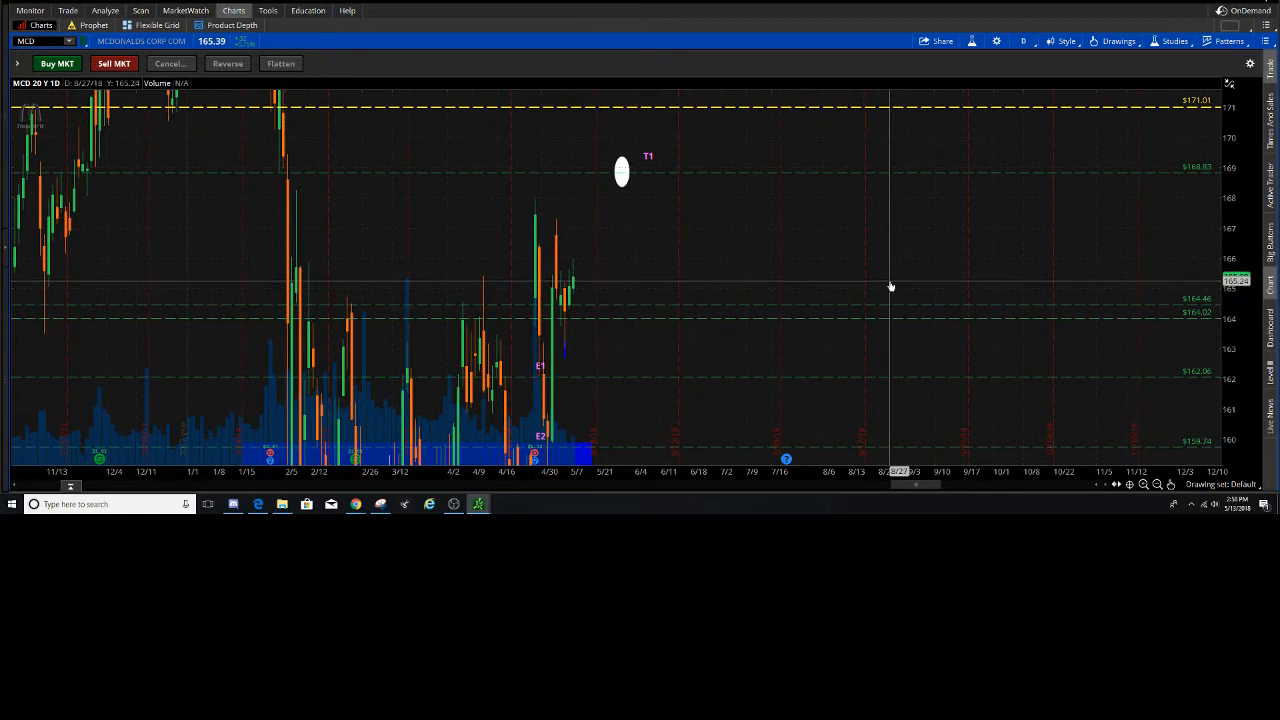
pyautogui.moveTo(824, 290)
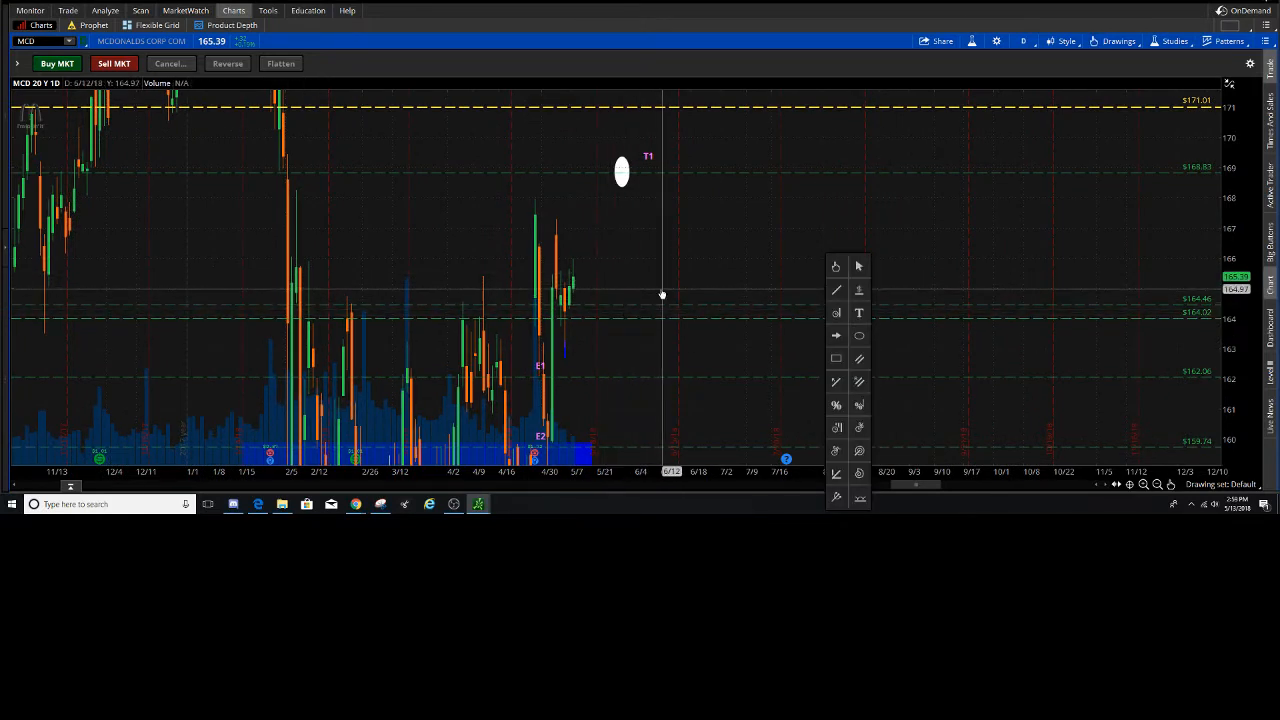
pyautogui.moveTo(816, 364)
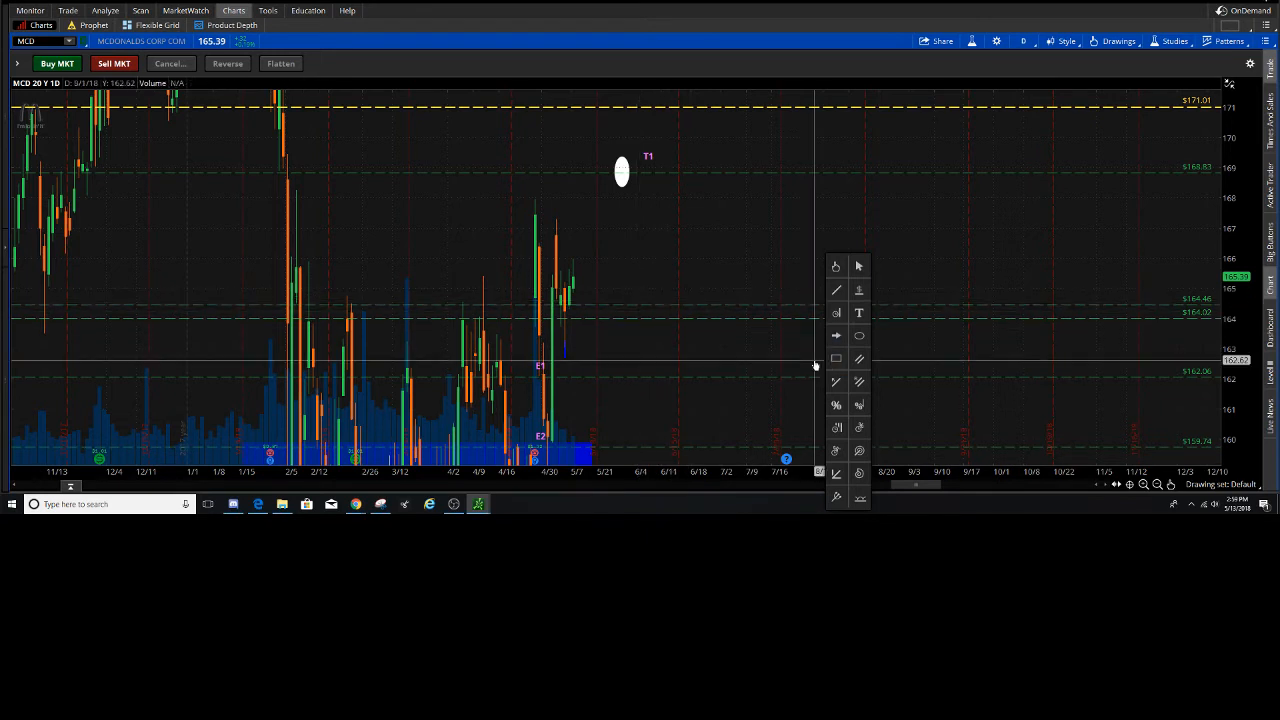
pyautogui.moveTo(804, 364)
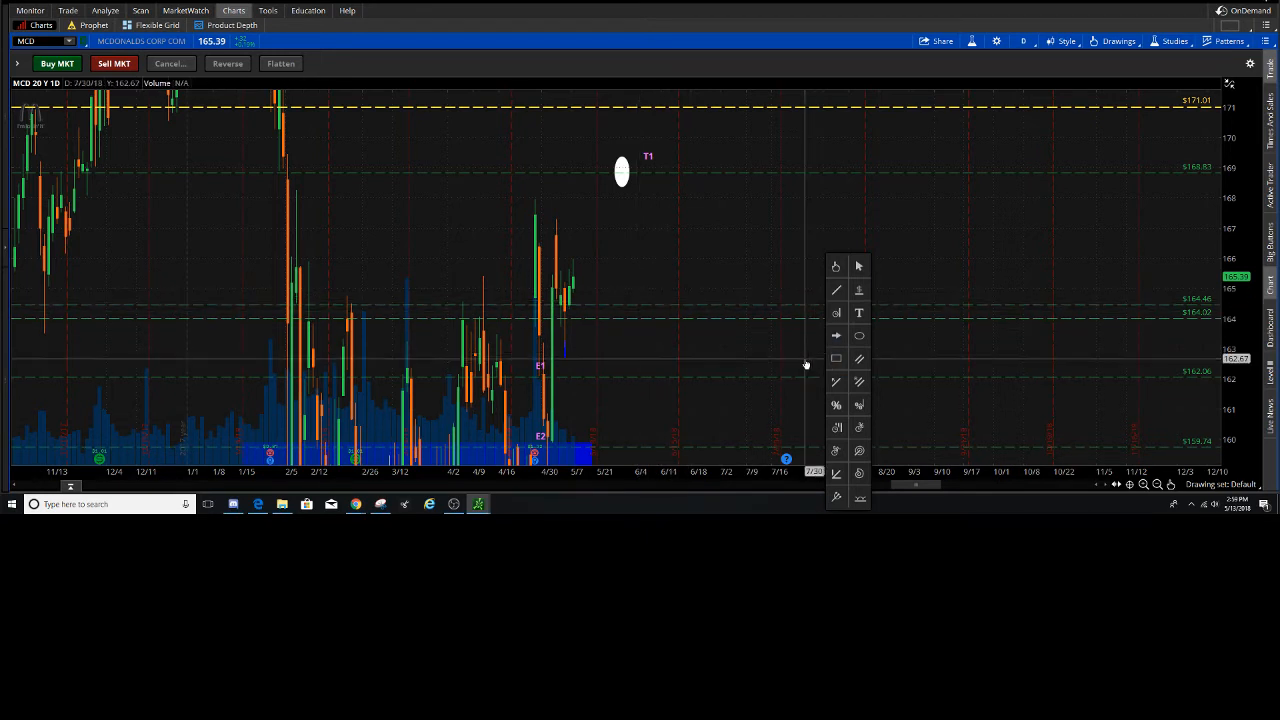
pyautogui.moveTo(810, 352)
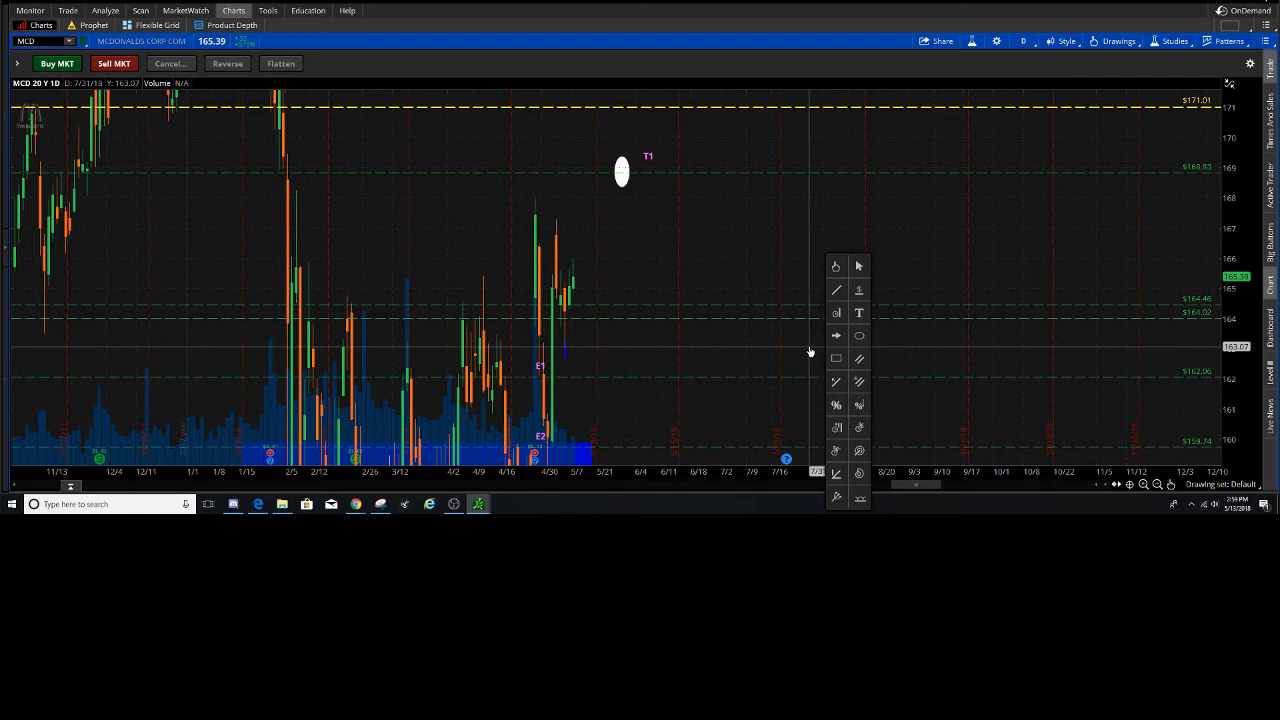
# - Place a Price Level line below the current MCD price as the stop-loss level
pyautogui.click(858, 312)
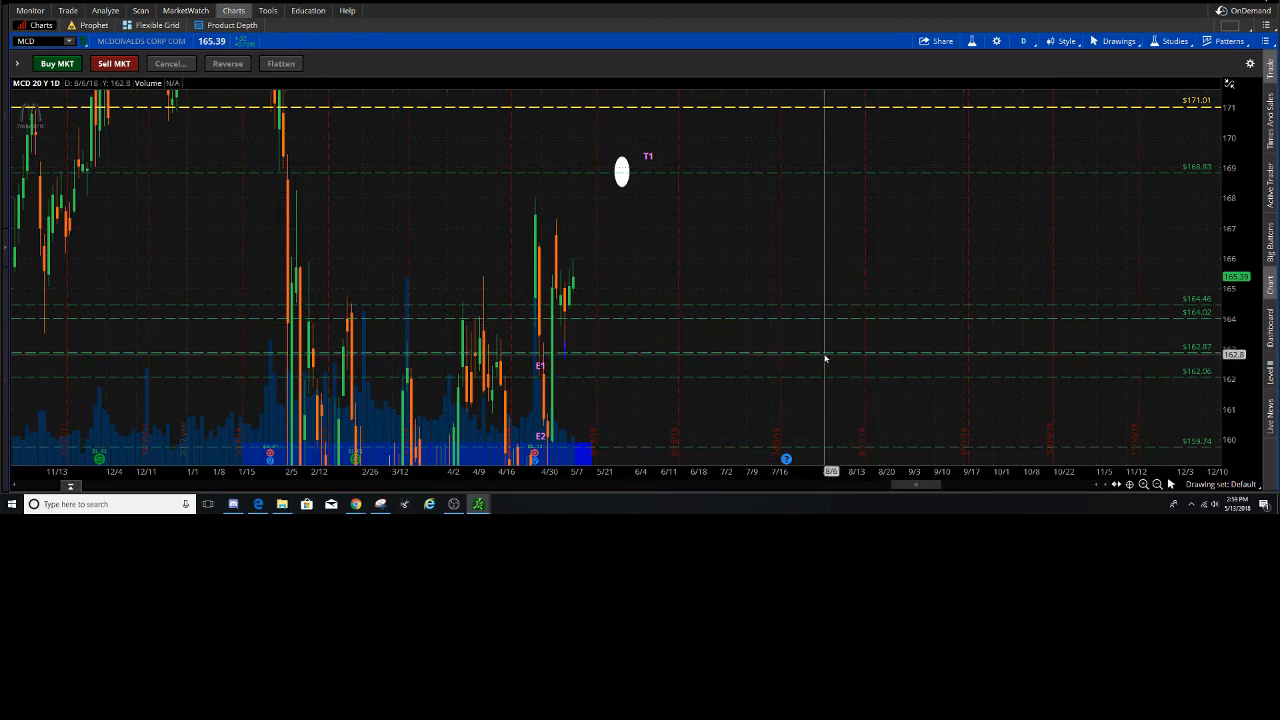
pyautogui.rightClick(824, 356)
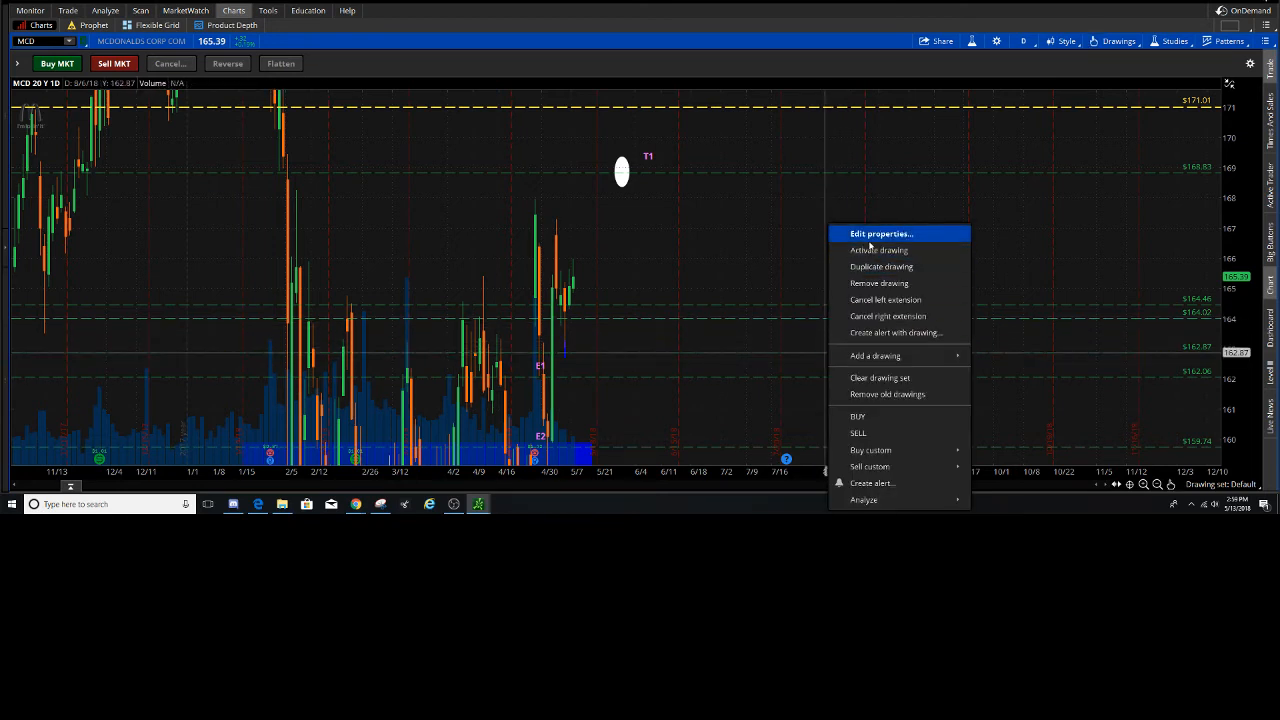
# - Recolour the 162.87 stop-loss line red through Edit properties and confirm
pyautogui.click(880, 232)
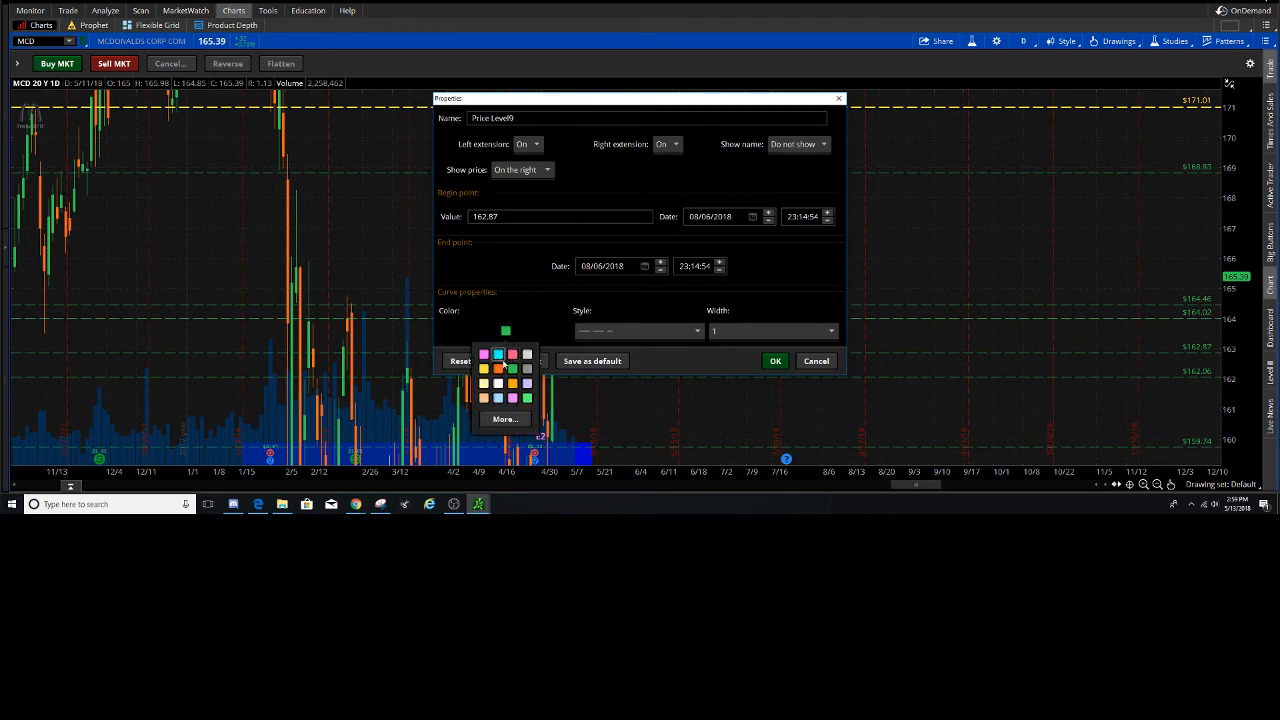
pyautogui.click(496, 368)
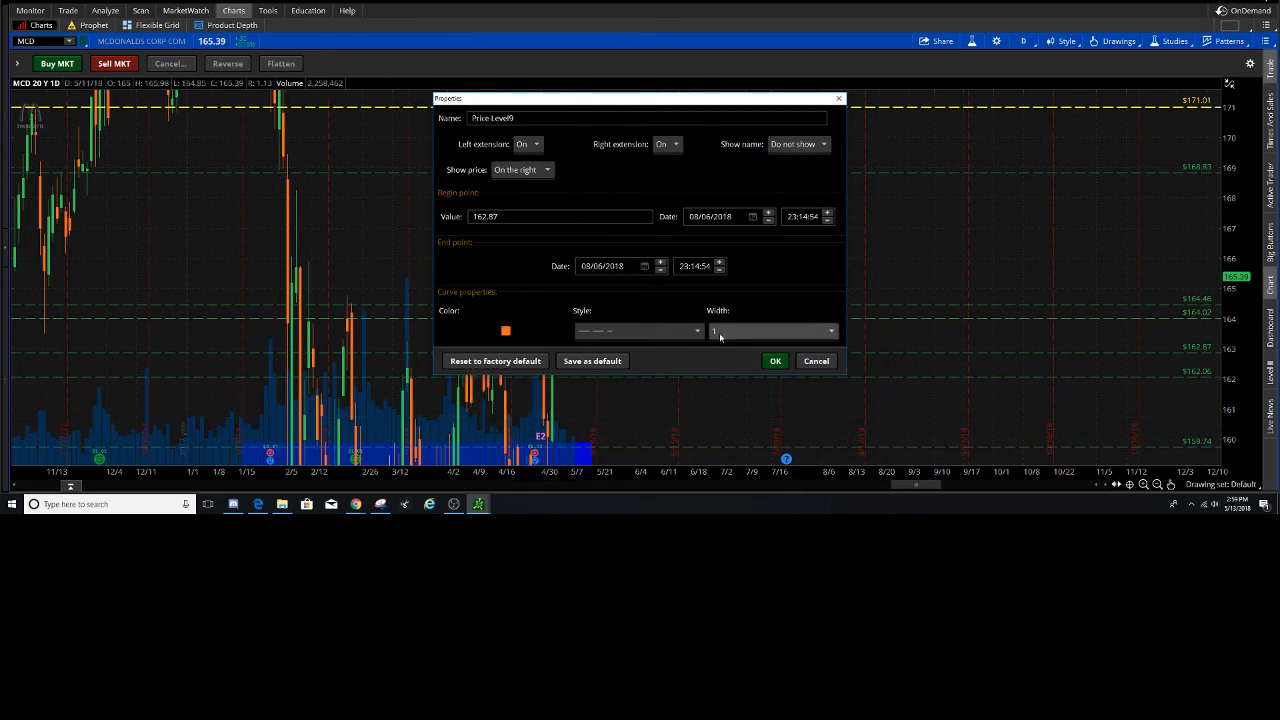
pyautogui.click(776, 360)
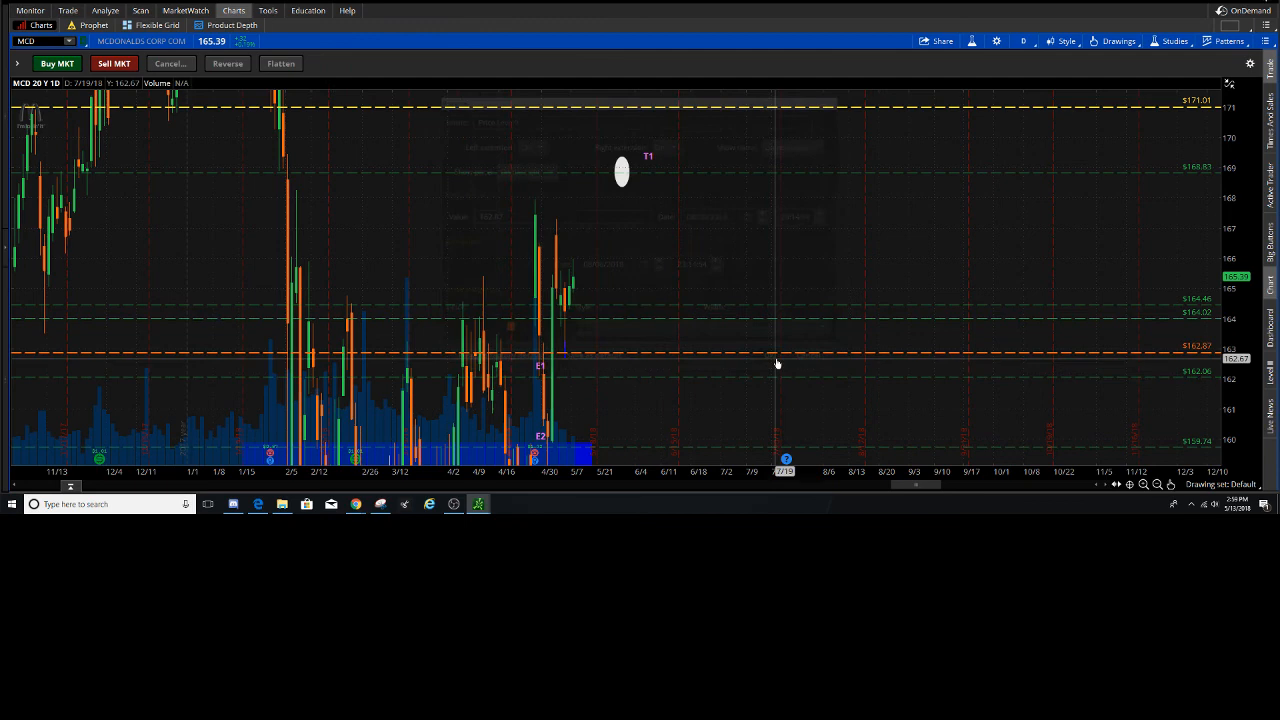